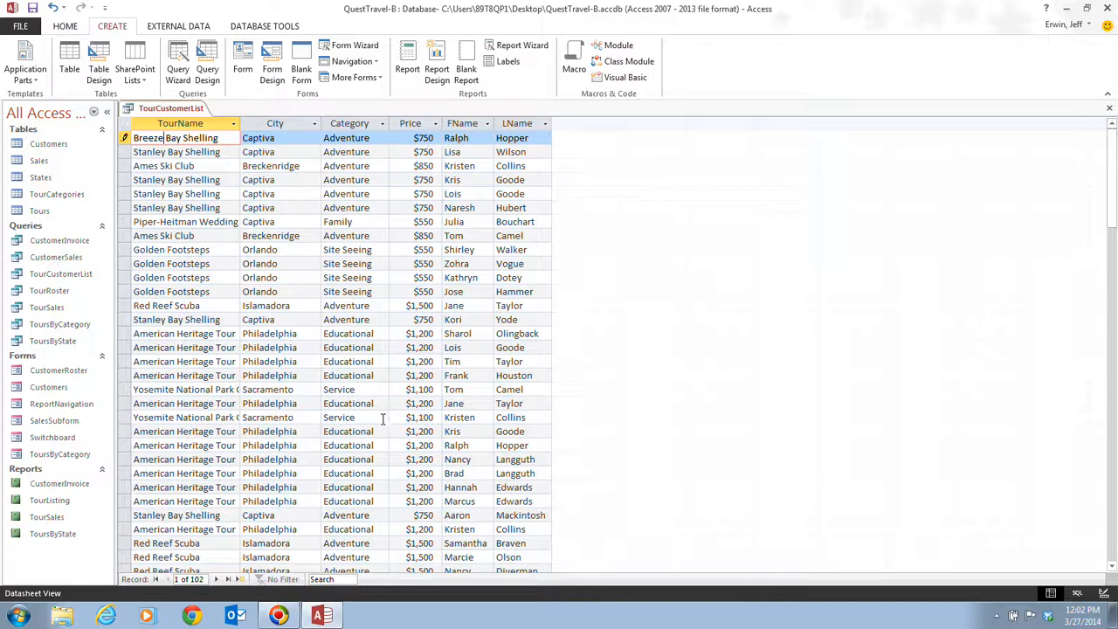
mouse_move(263, 160)
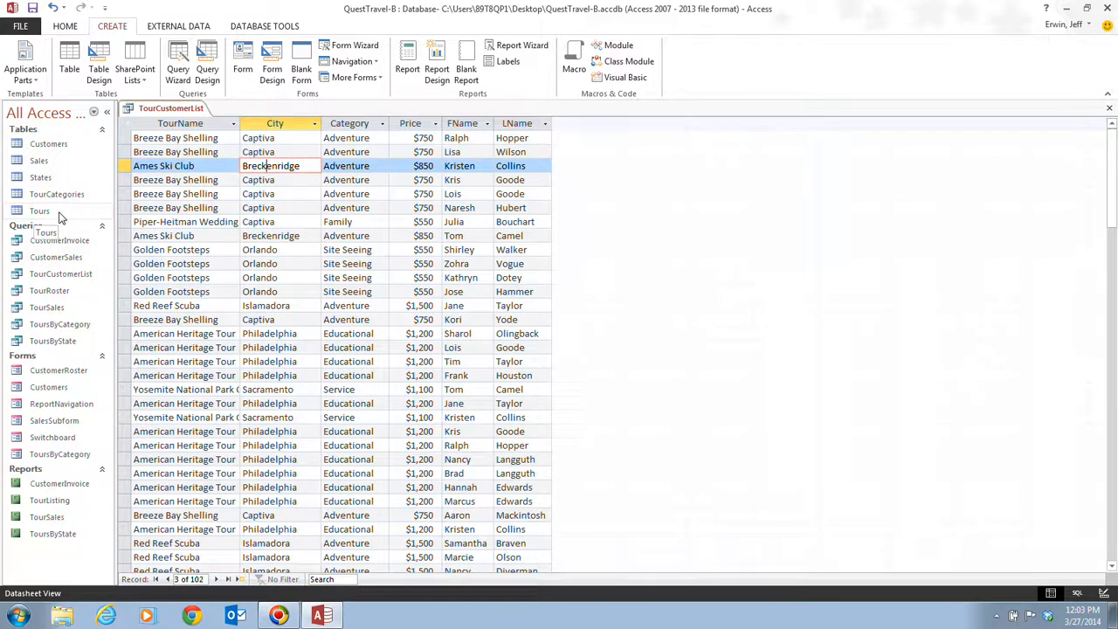
right_click(40, 211)
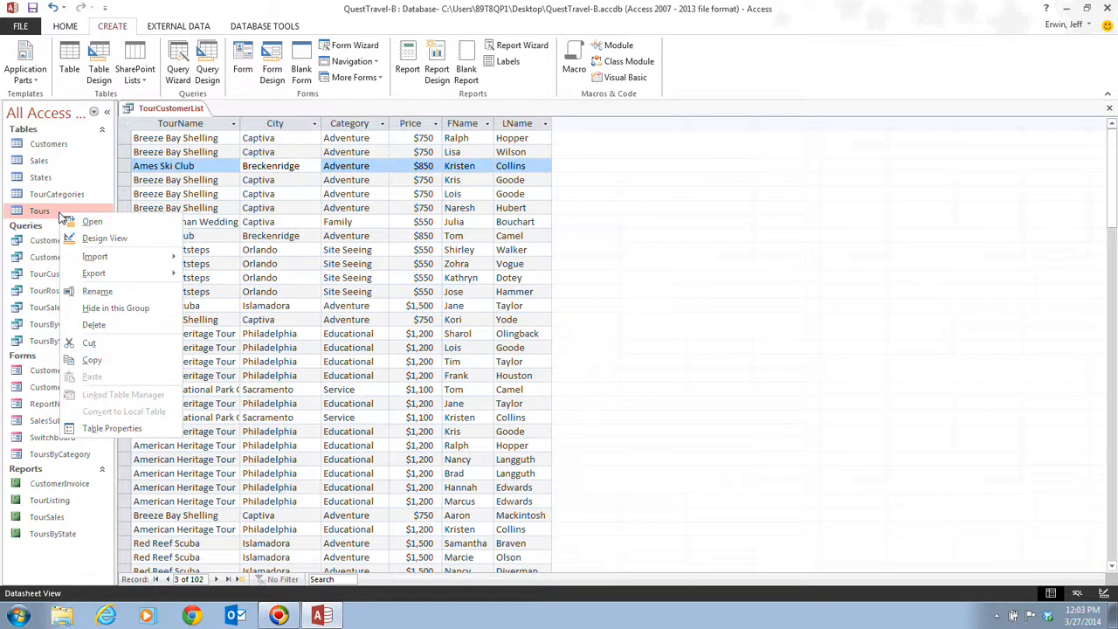
click(91, 222)
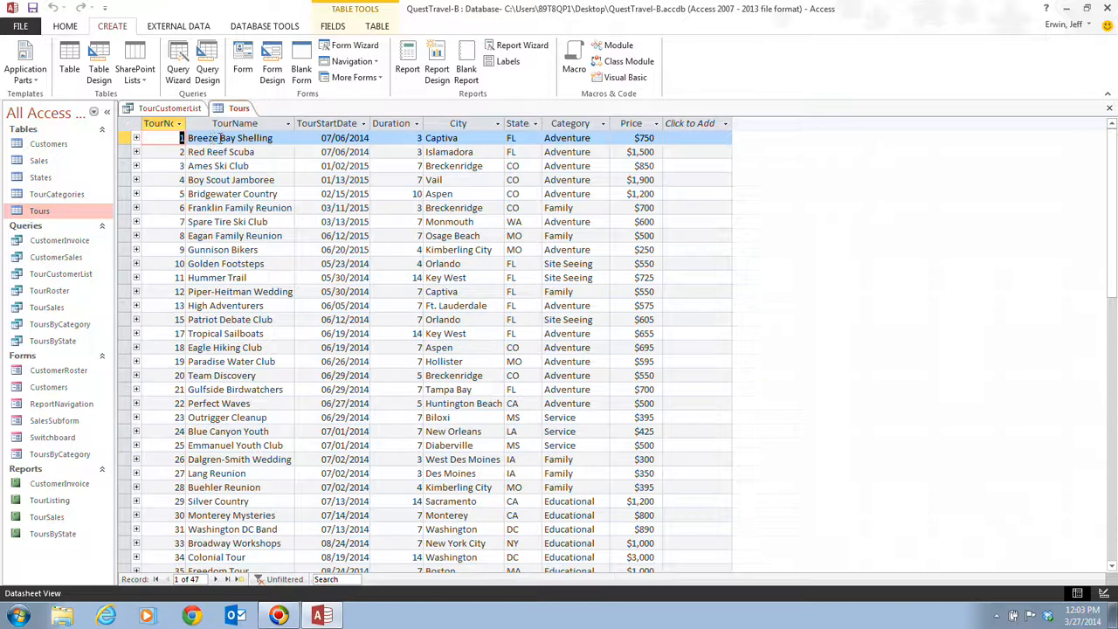
right_click(238, 107)
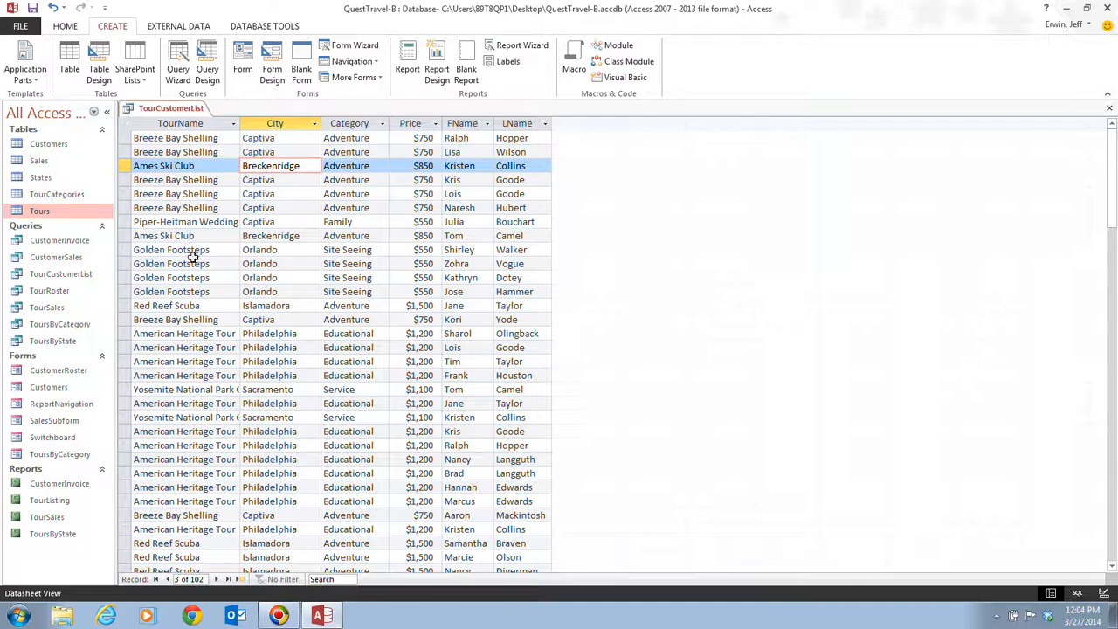
Replace Orlando with Kissimmee as the city for Golden Footsteps.
click(171, 249)
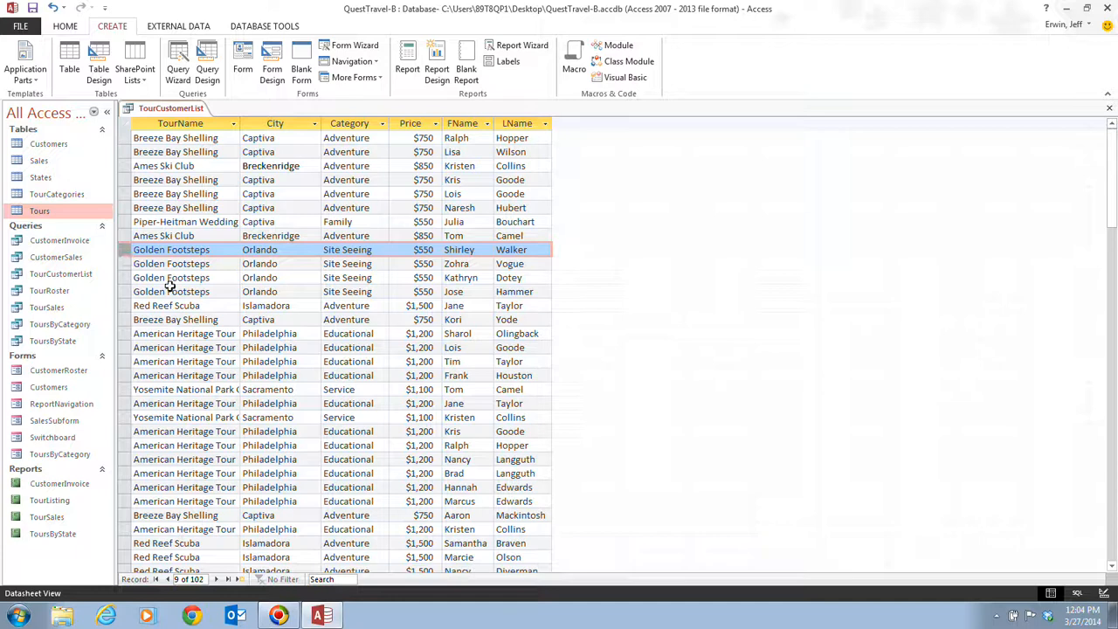
mouse_move(197, 273)
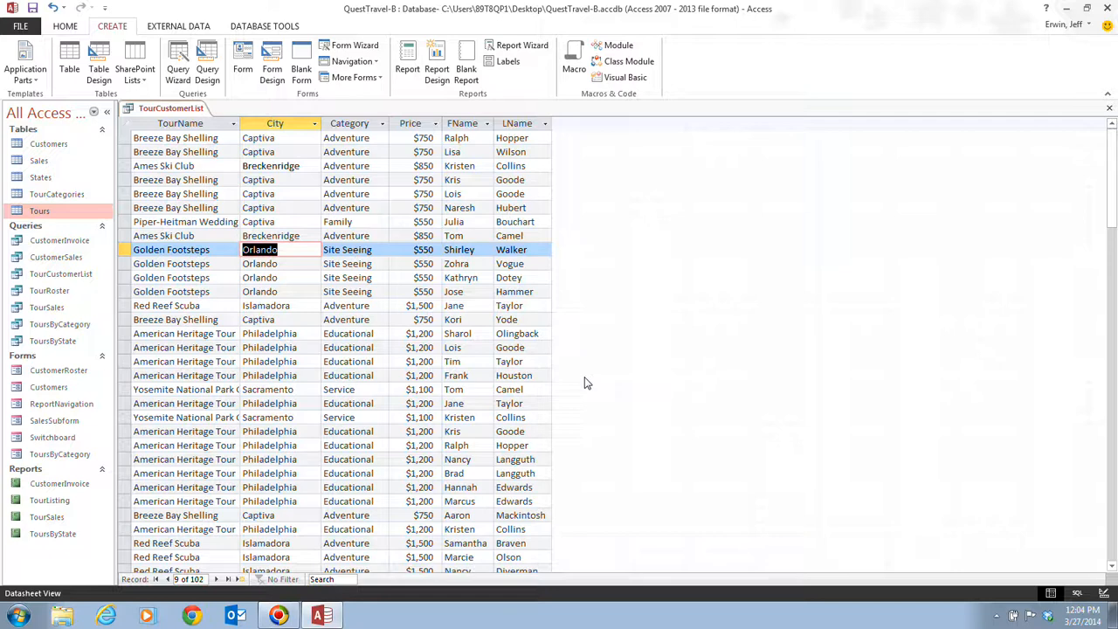
text(Kissi)
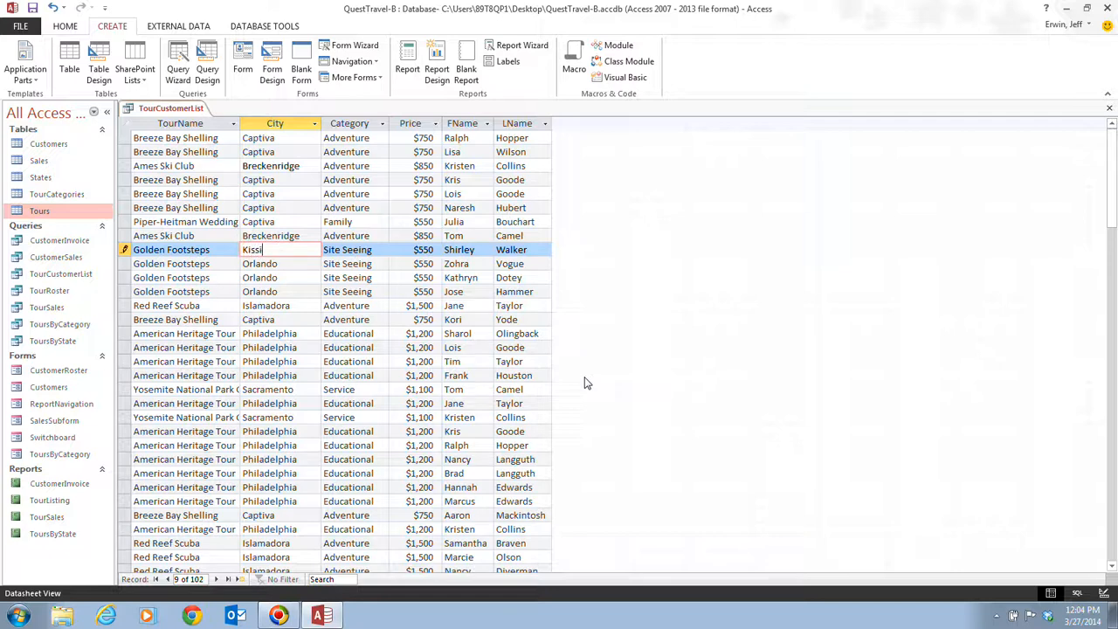
text(mmee)
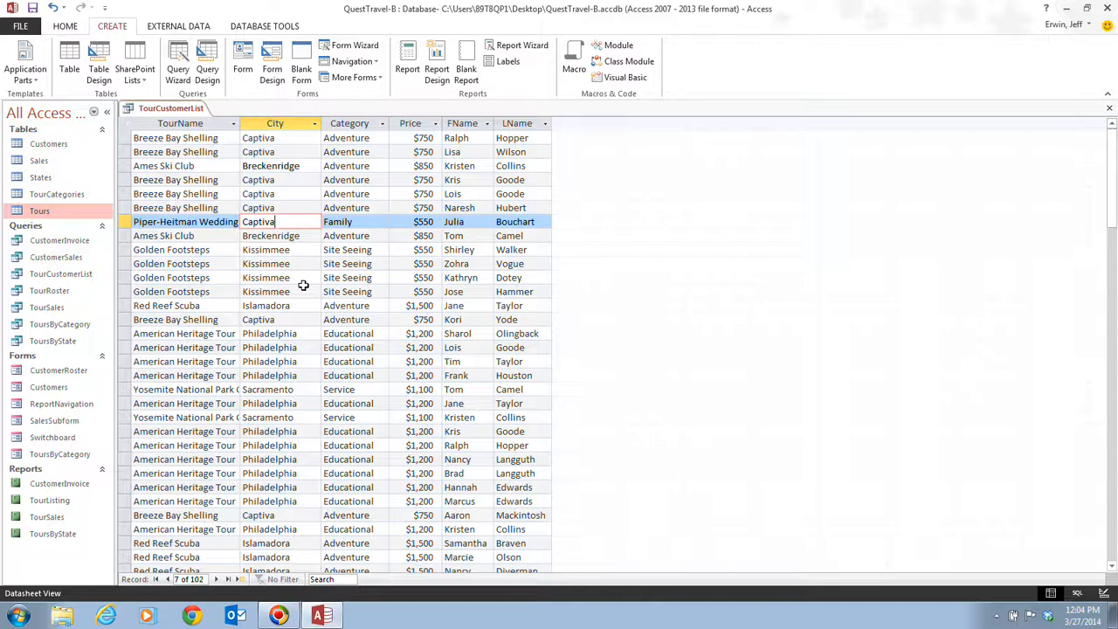
mouse_move(121, 156)
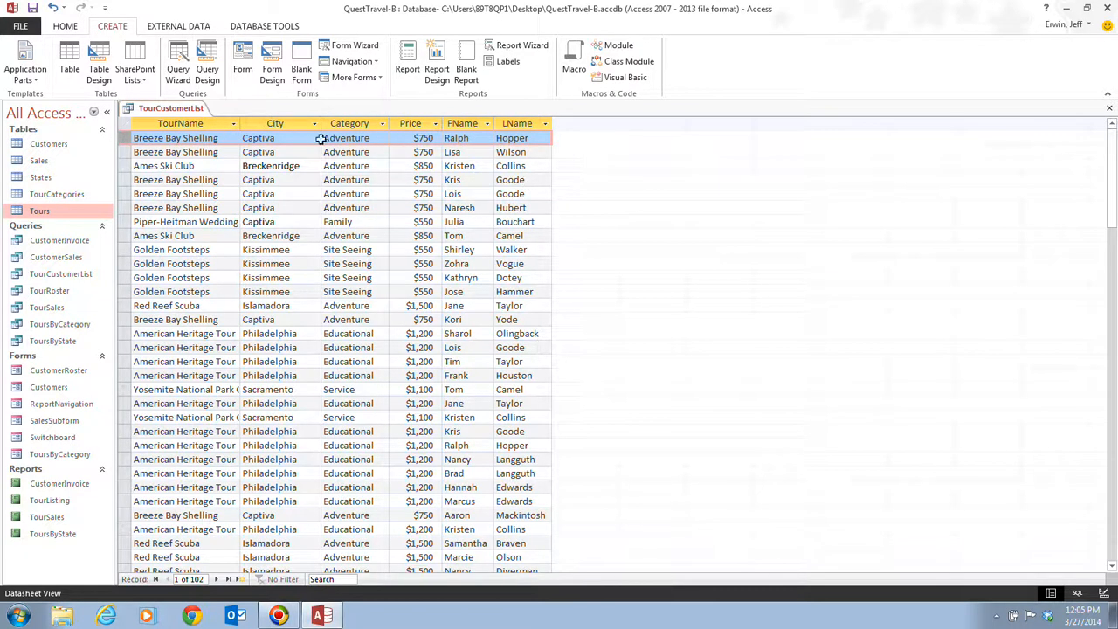
mouse_move(530, 329)
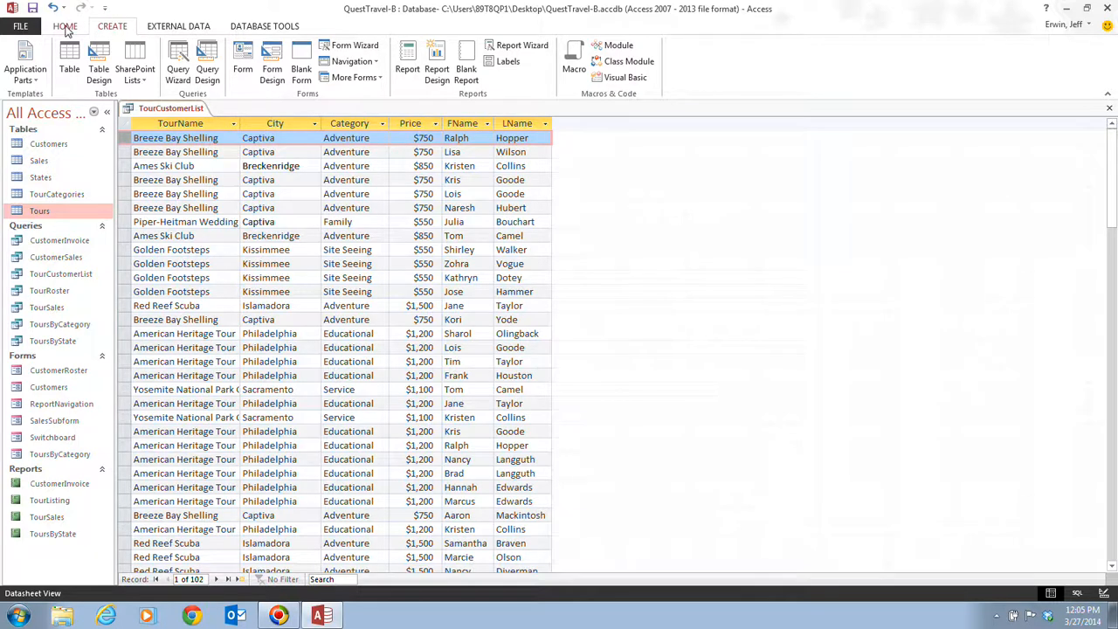
Switch to the HOME ribbon to reach the Records commands.
click(66, 26)
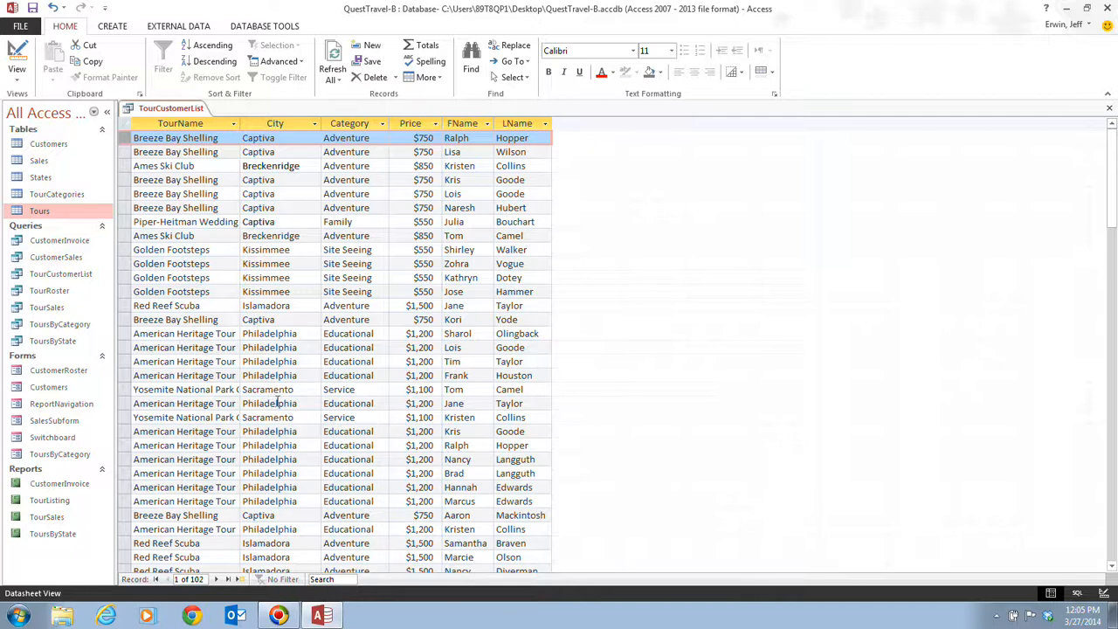
mouse_move(271, 400)
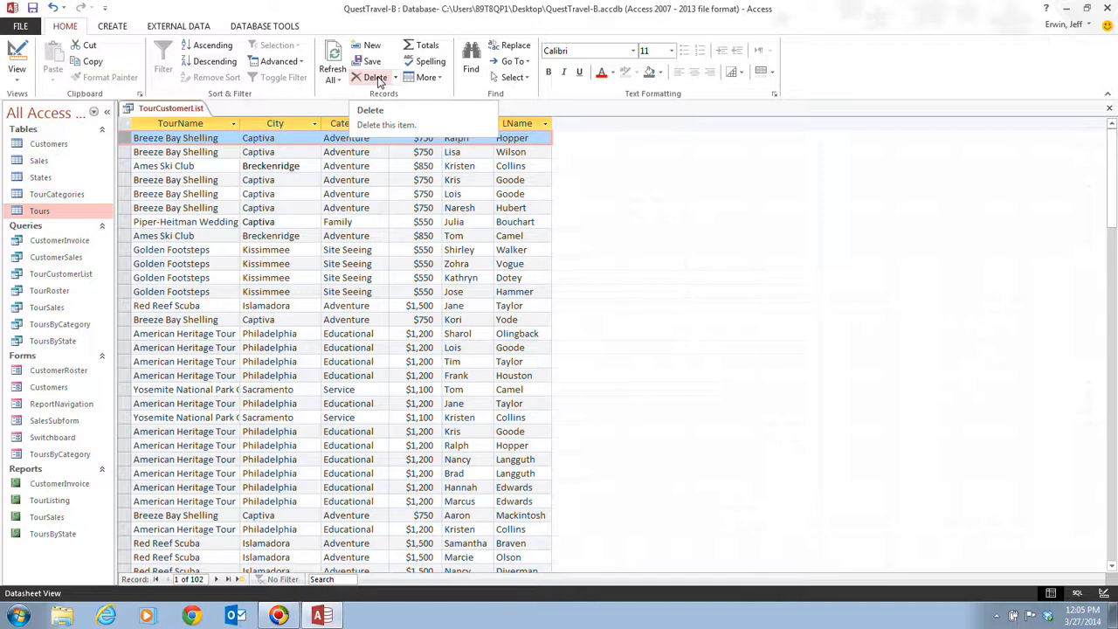
click(386, 124)
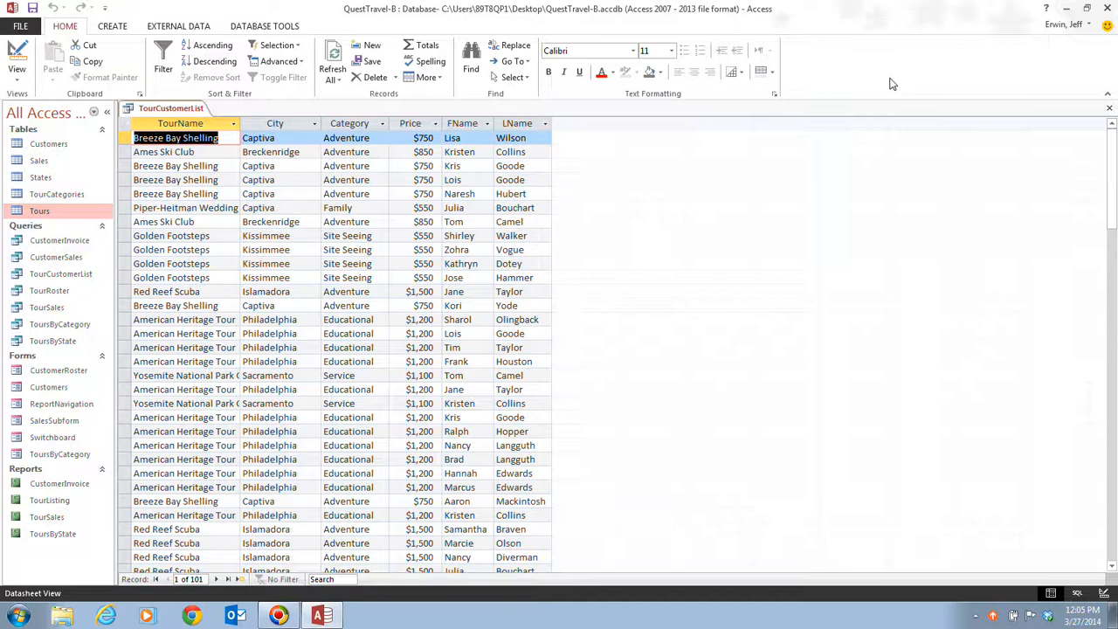
mouse_move(98, 7)
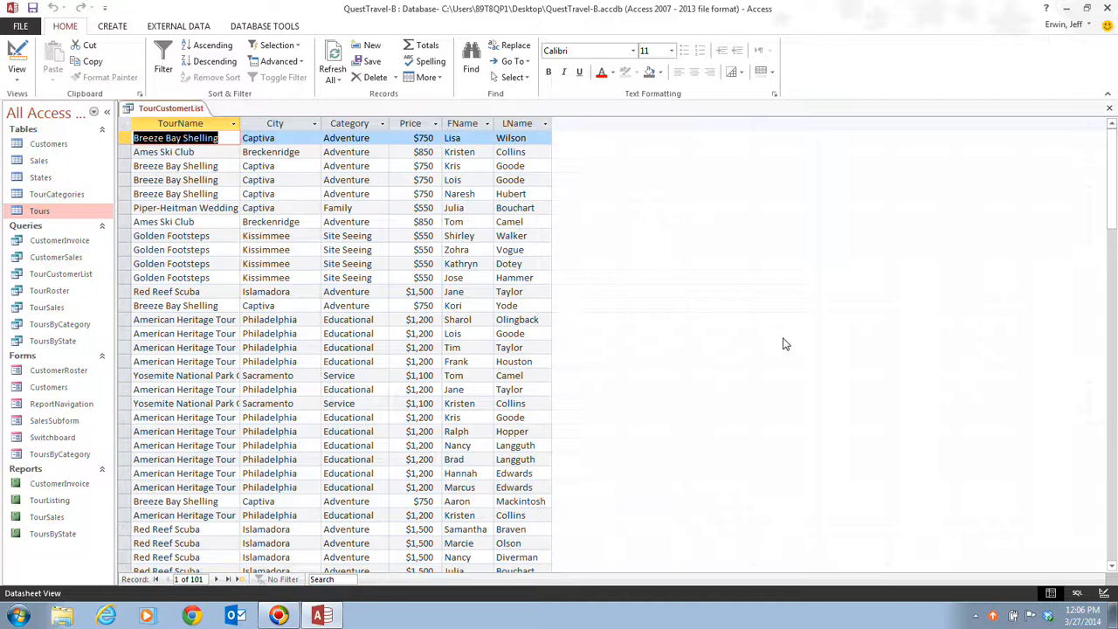
mouse_move(676, 341)
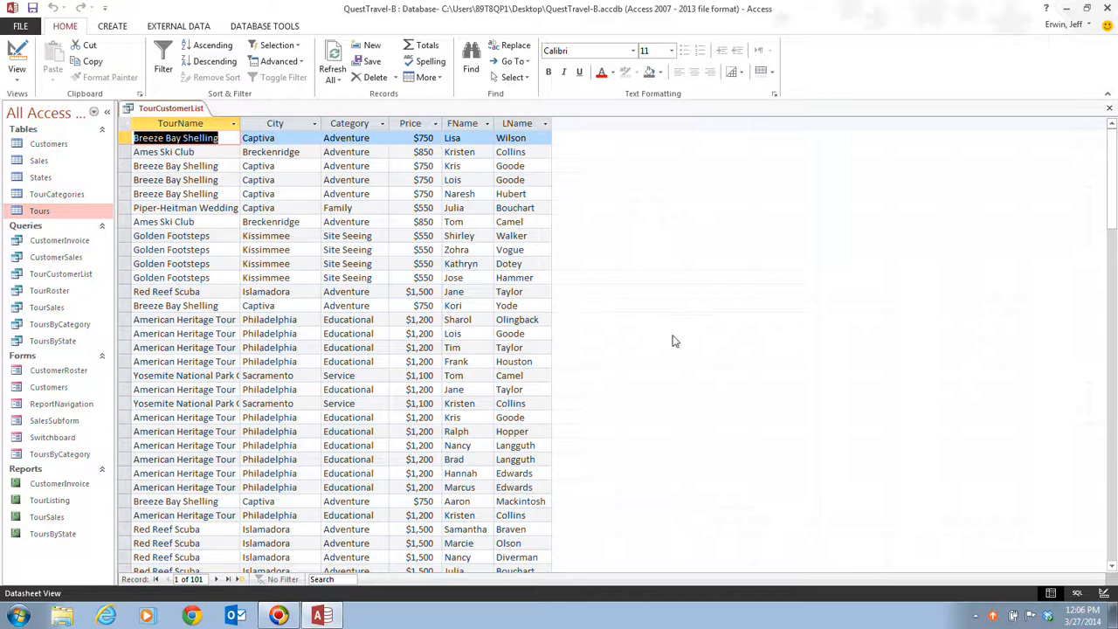
mouse_move(722, 334)
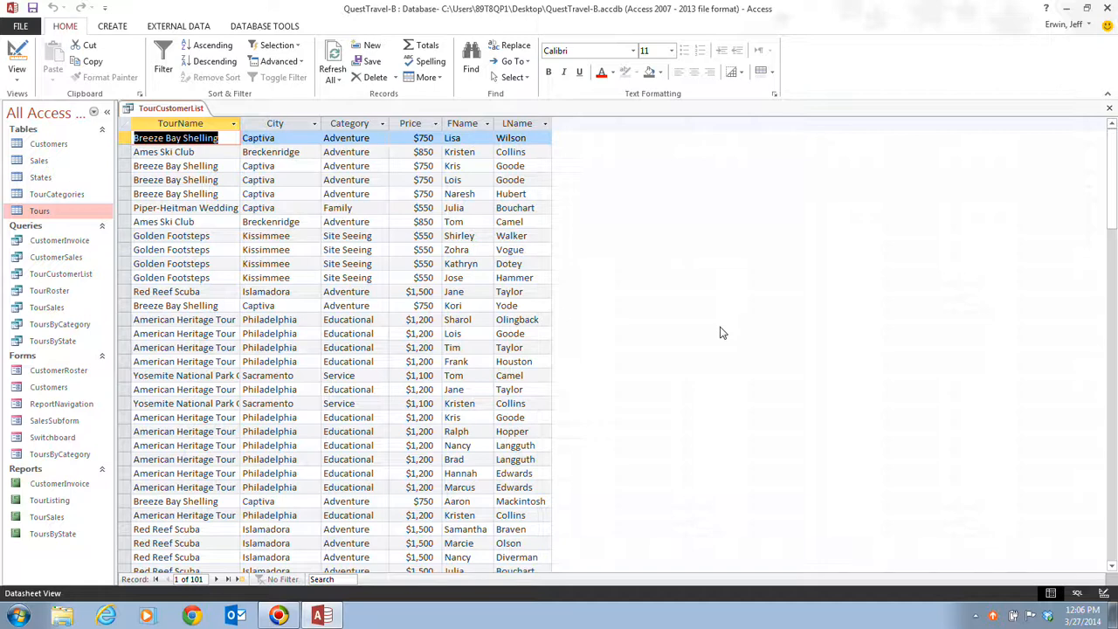
mouse_move(666, 337)
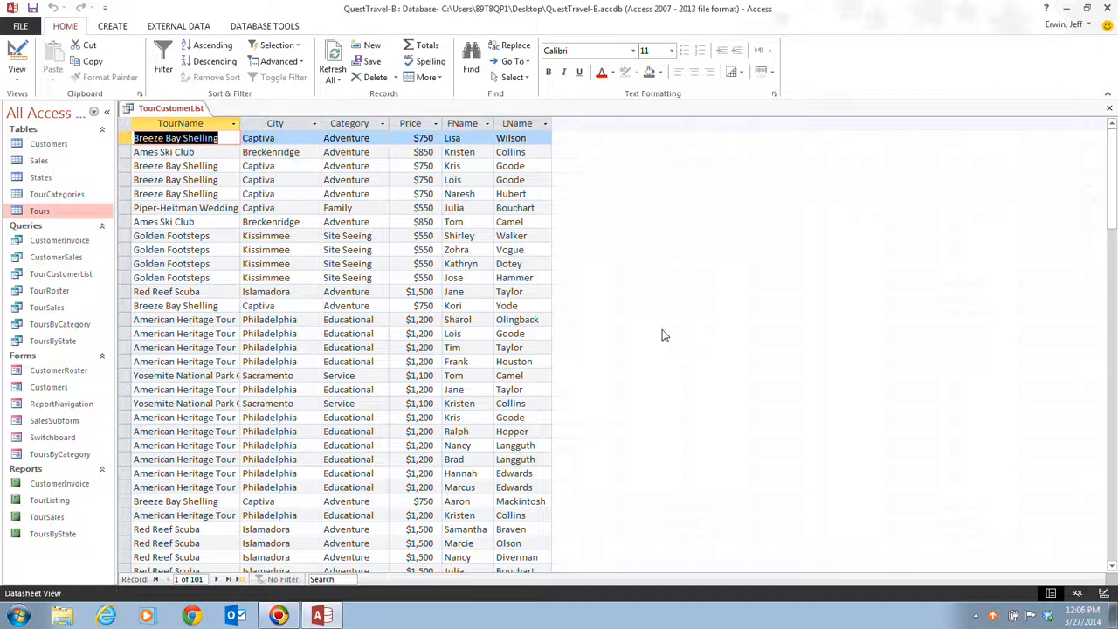
mouse_move(189, 579)
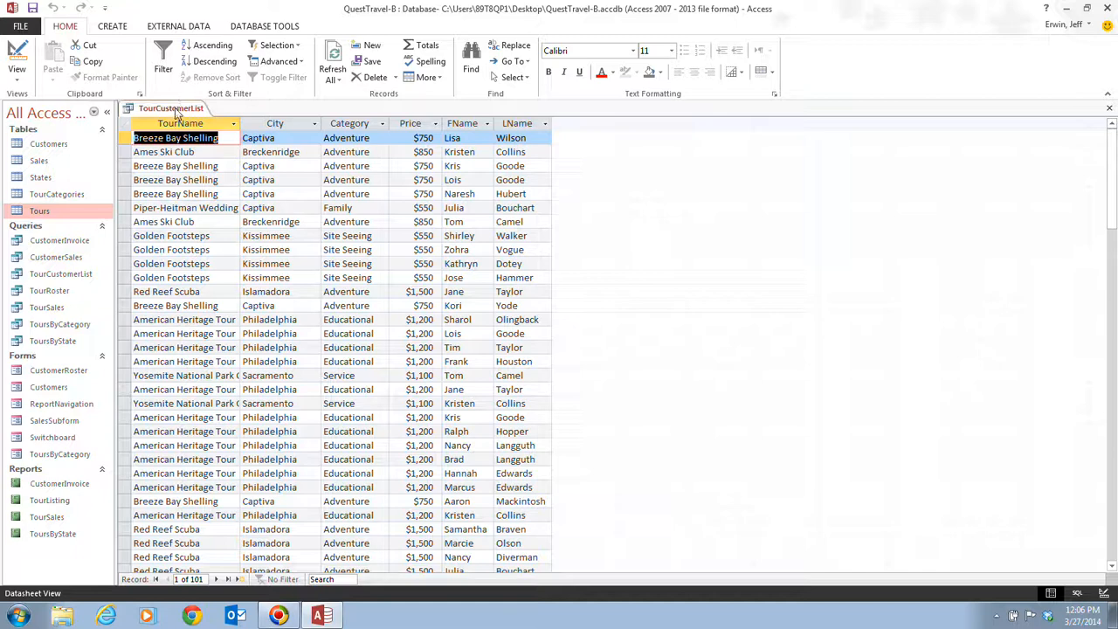
Close the TourCustomerList query and open the Tours table datasheet.
click(1109, 108)
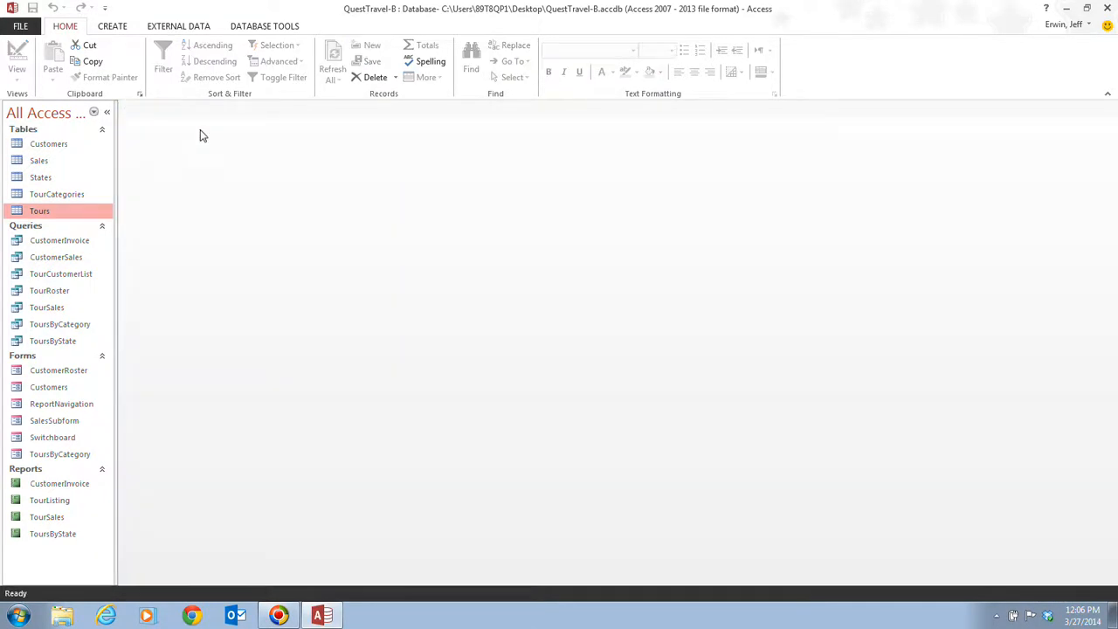
mouse_move(393, 293)
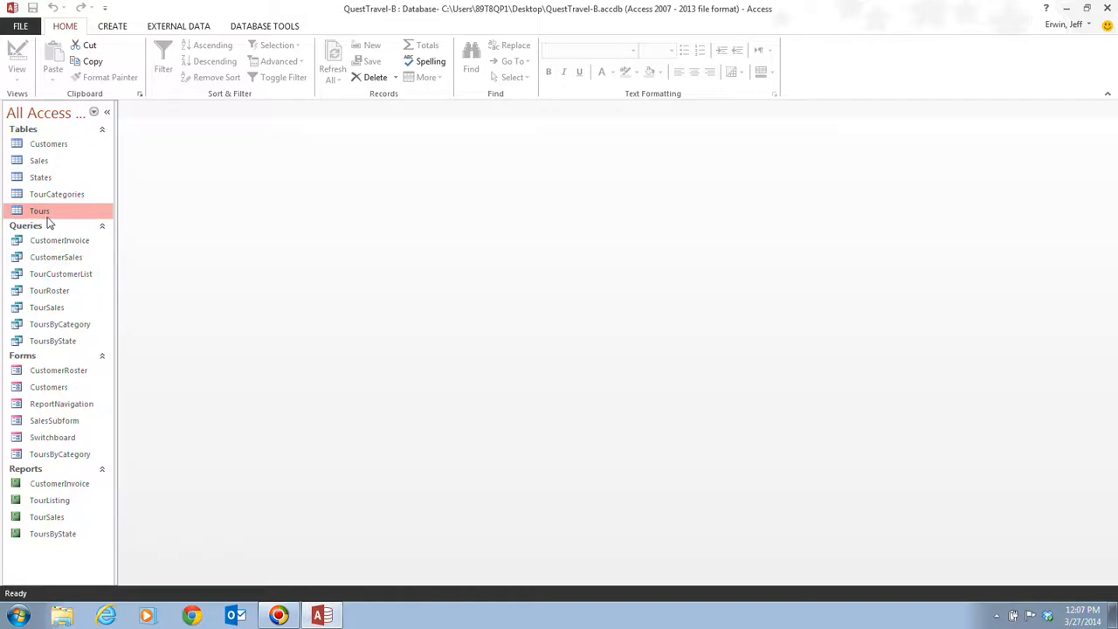
double_click(39, 210)
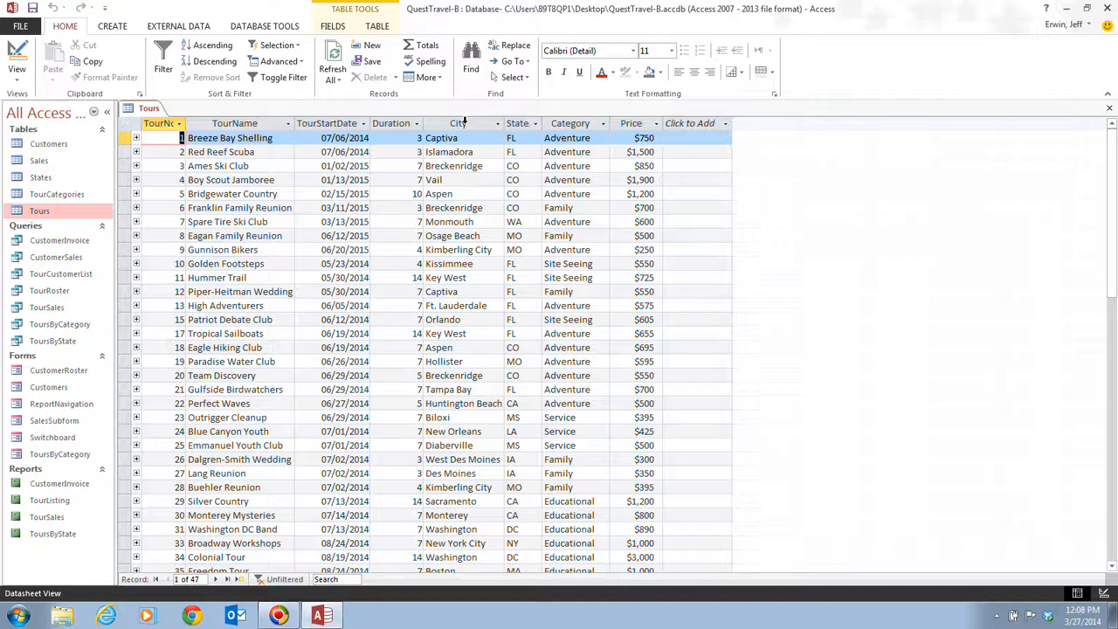
Bring up the City column's field commands in the Tours datasheet.
right_click(458, 124)
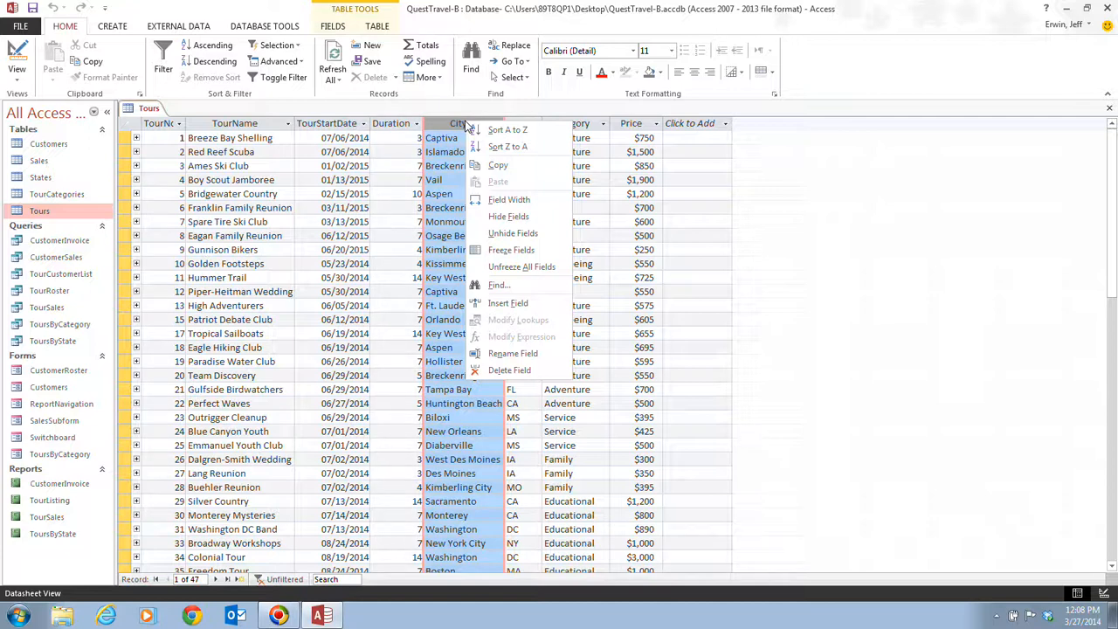
mouse_move(508, 216)
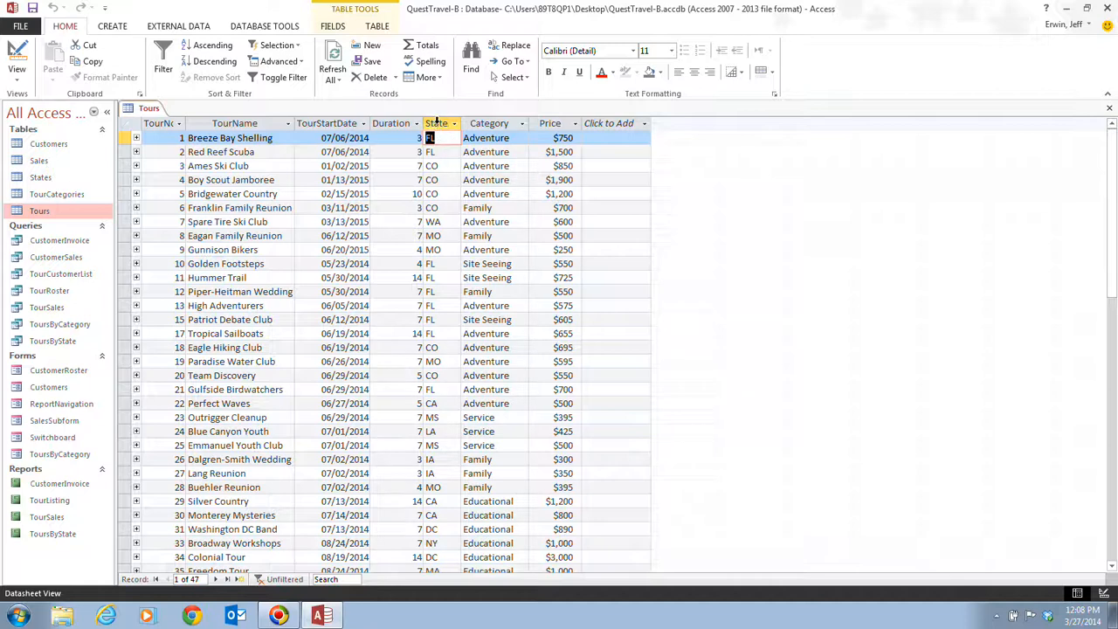
Restore the City column by ticking City in the Unhide Columns dialog.
right_click(437, 123)
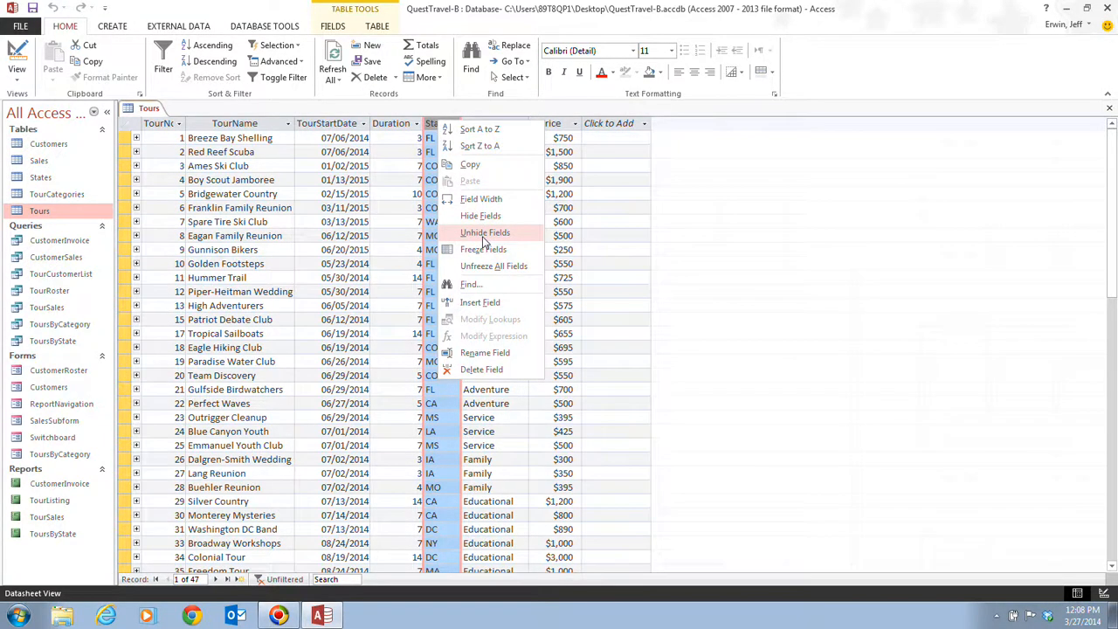
click(485, 233)
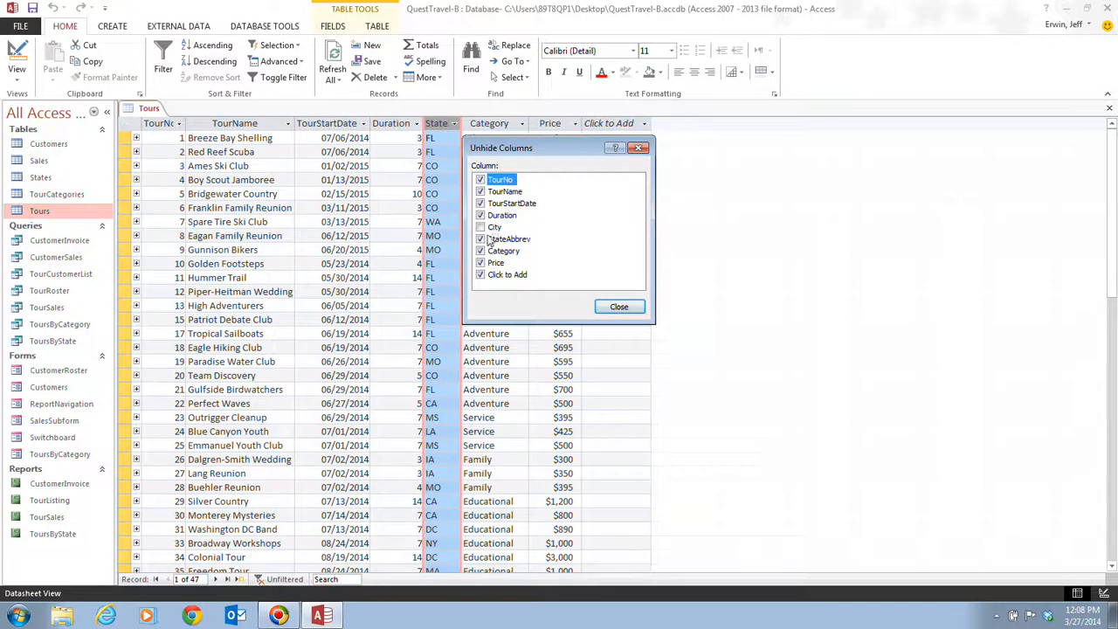
click(480, 227)
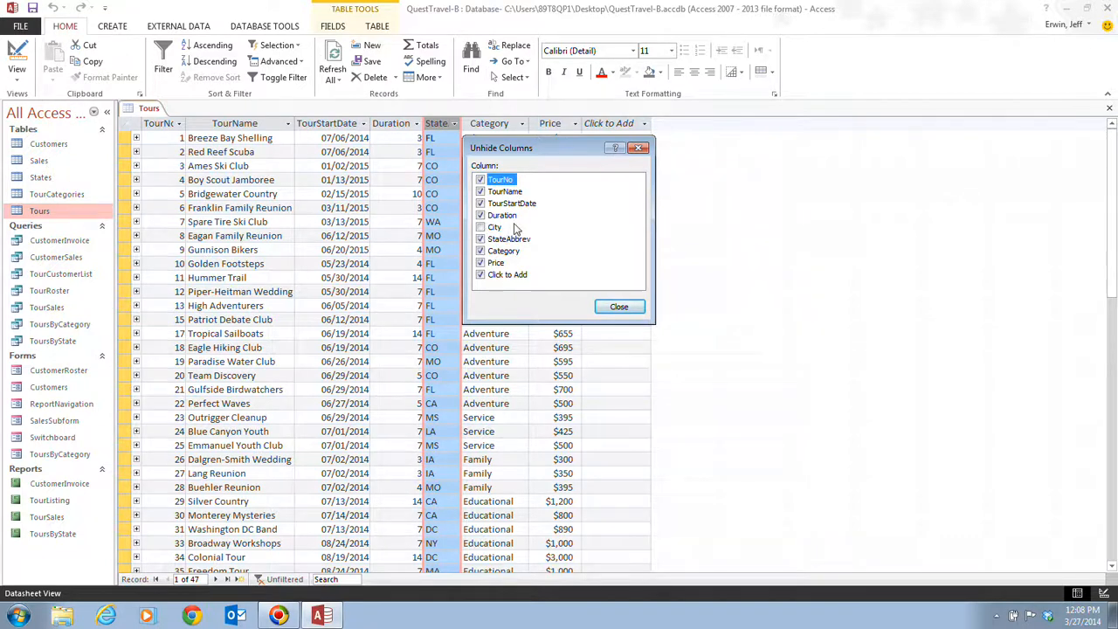
click(481, 228)
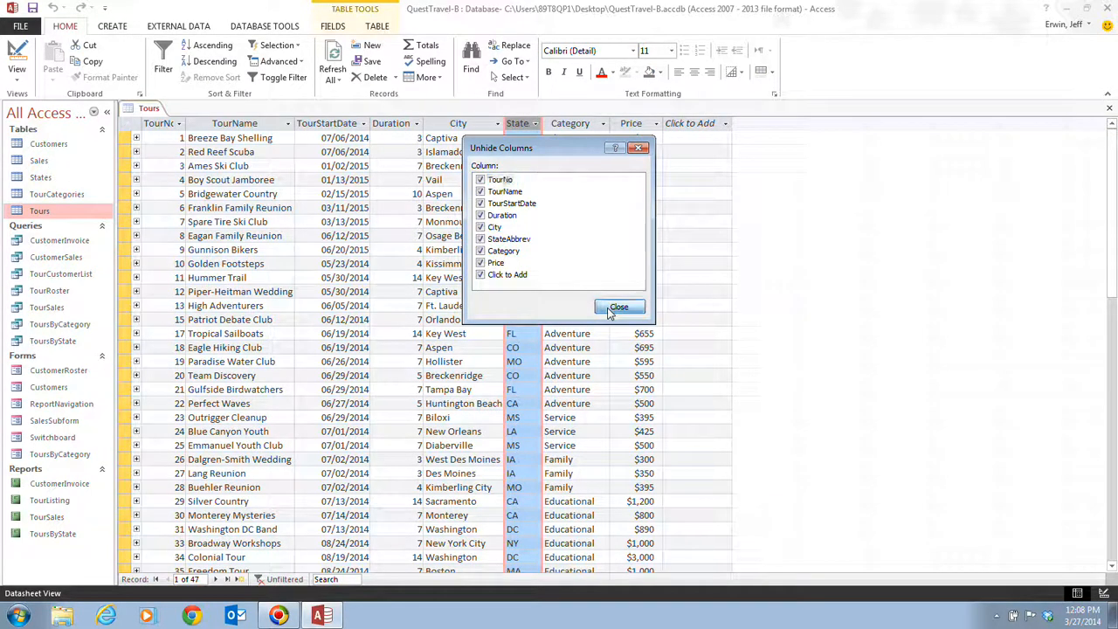
click(620, 308)
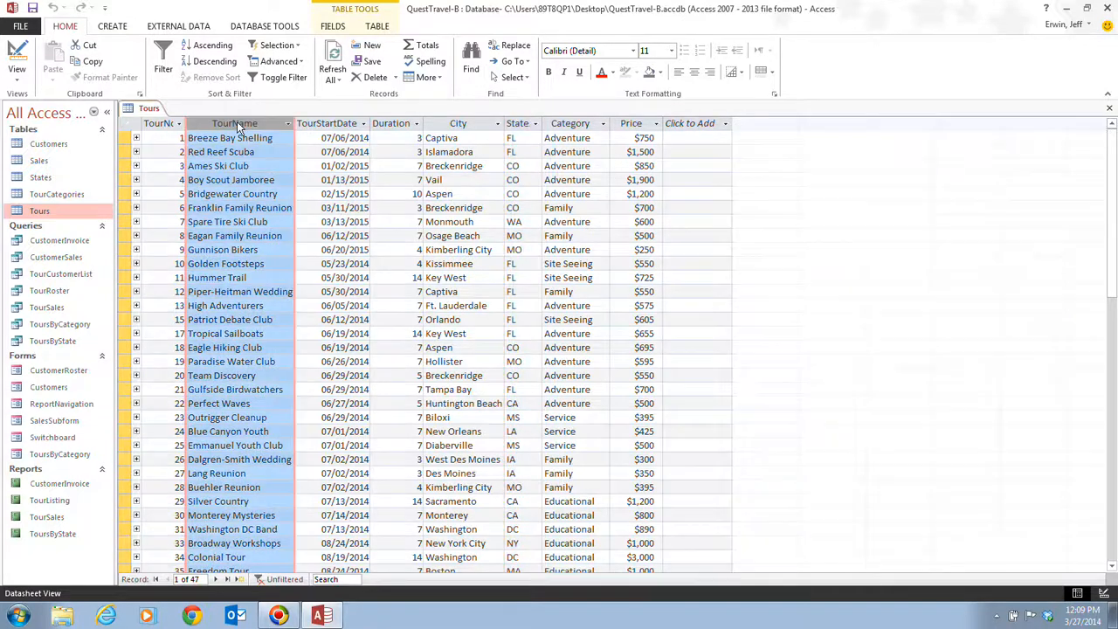
Freeze the TourName column at the left edge, then unfreeze all fields.
right_click(234, 123)
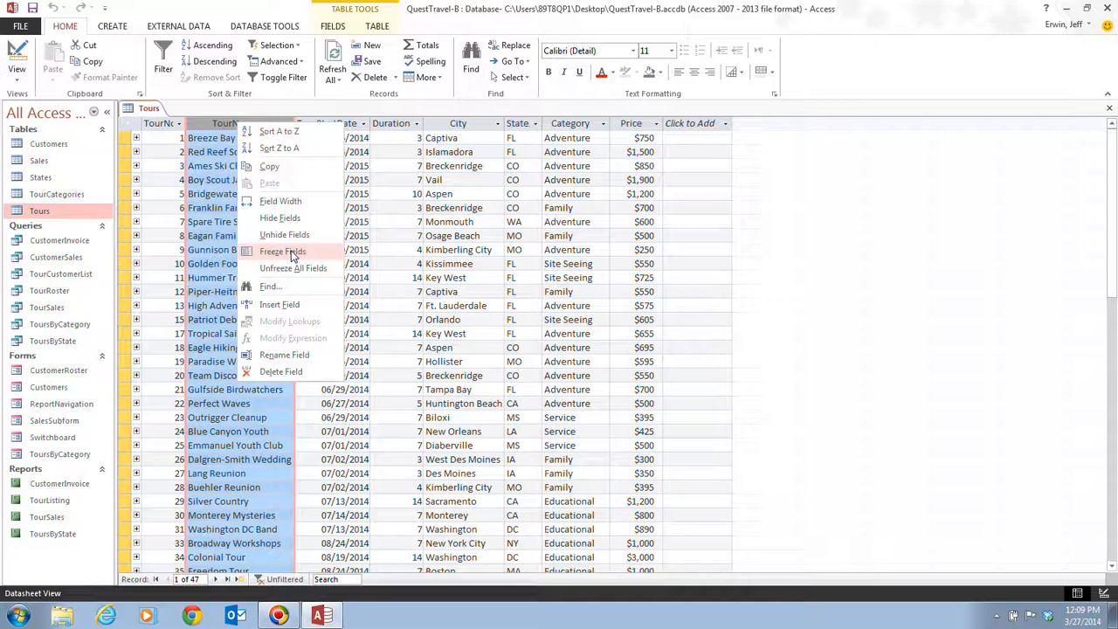
click(282, 251)
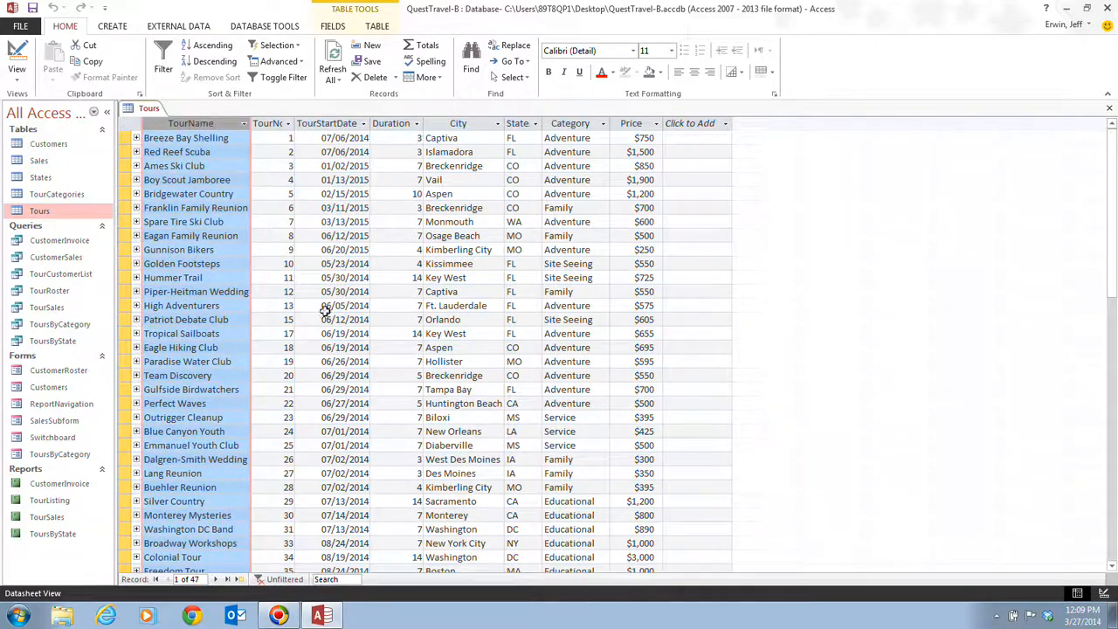
mouse_move(399, 404)
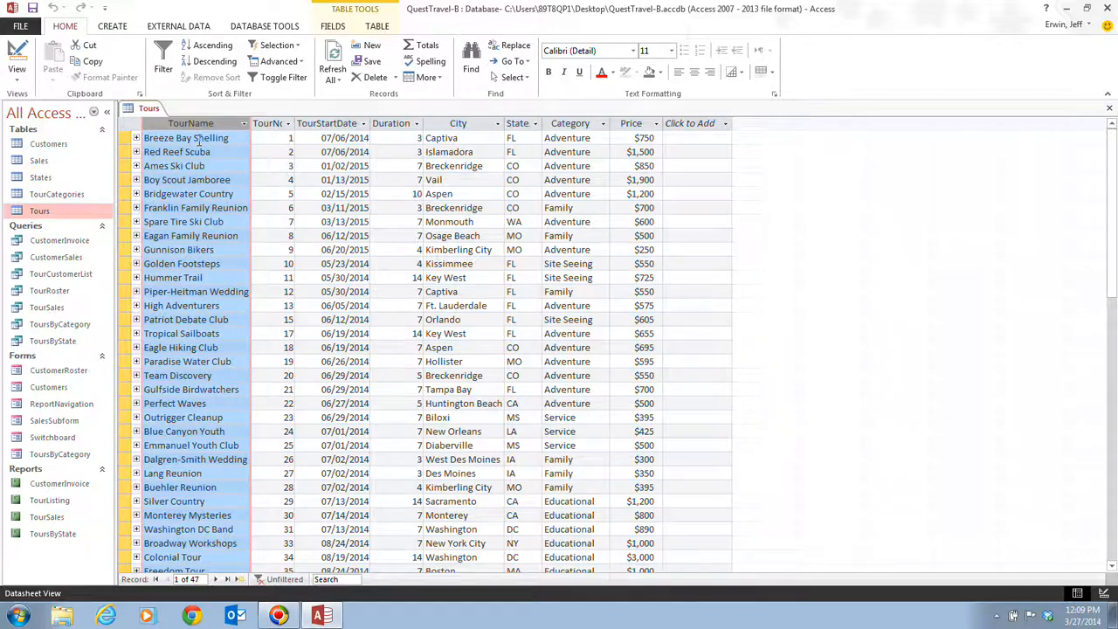
right_click(191, 123)
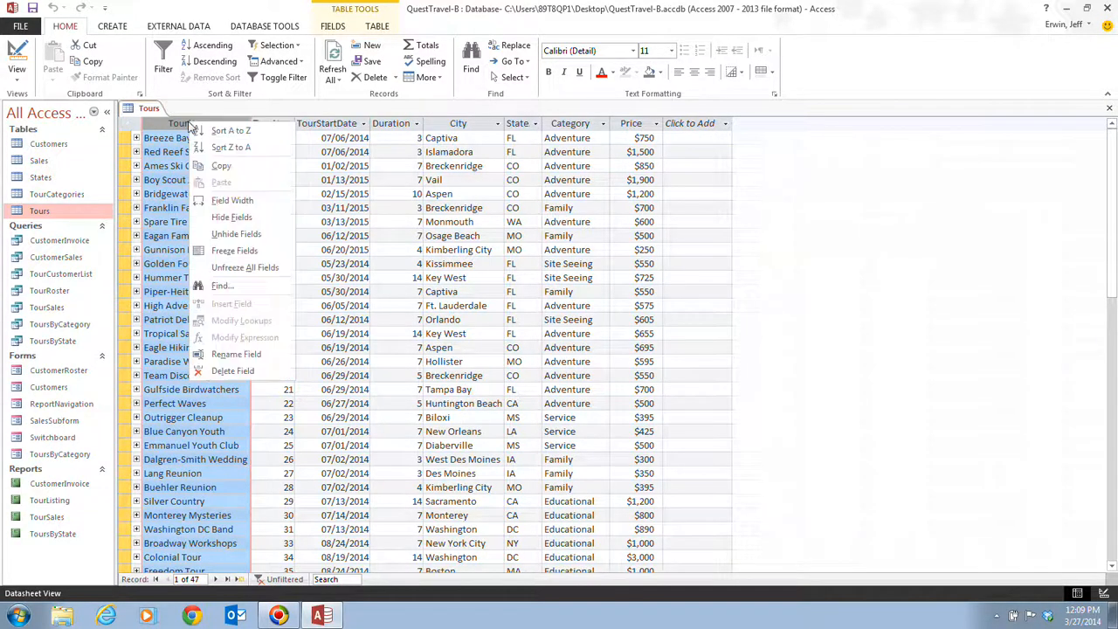
mouse_move(271, 273)
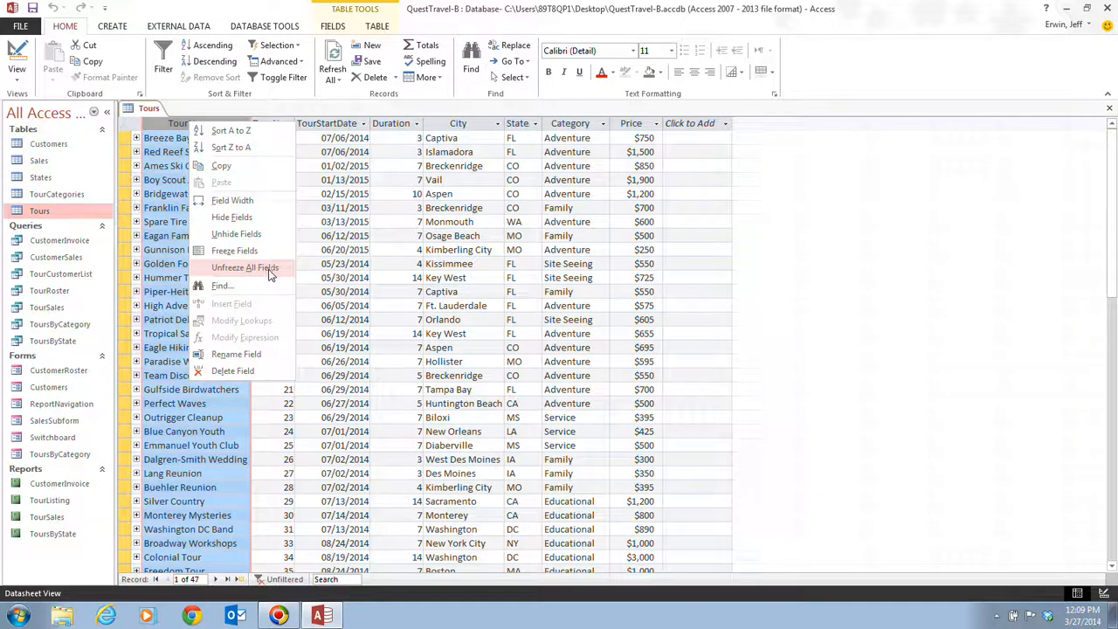
click(245, 267)
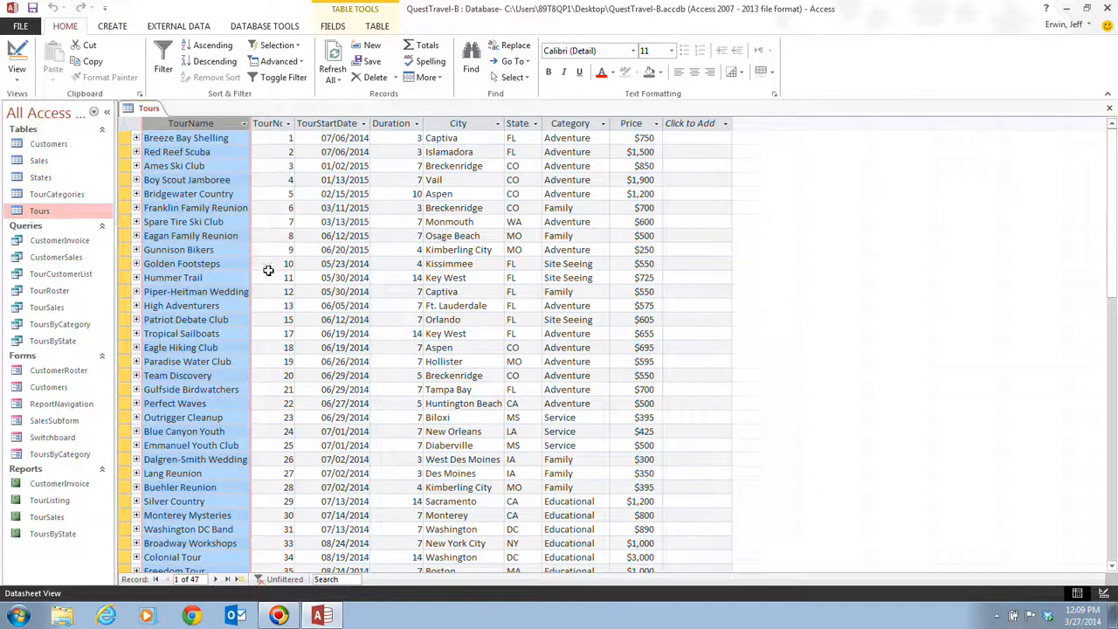
mouse_move(718, 452)
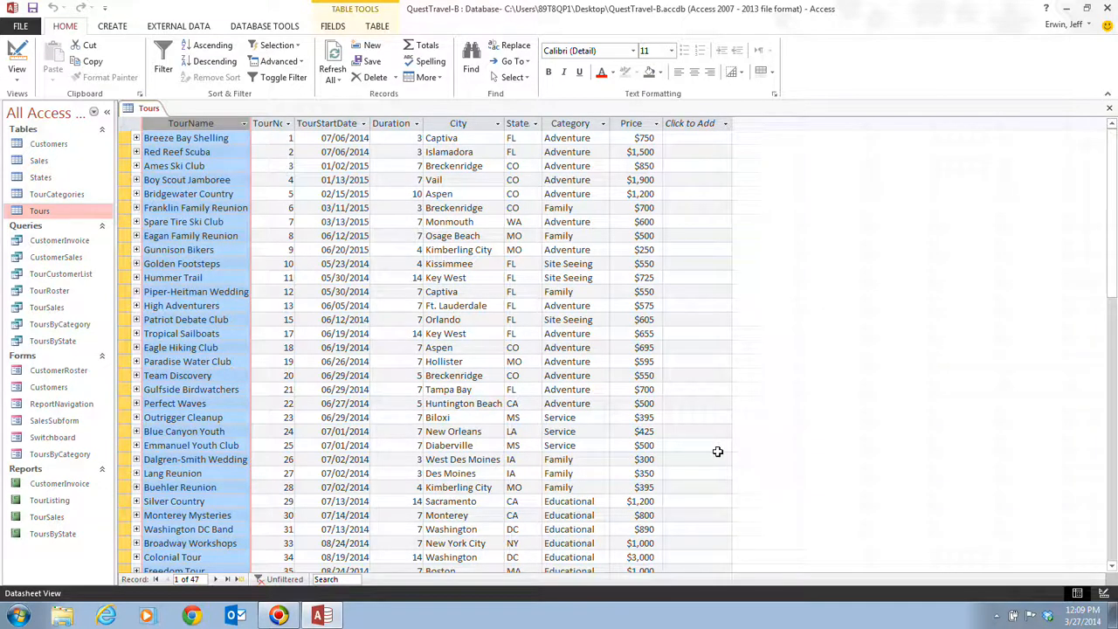